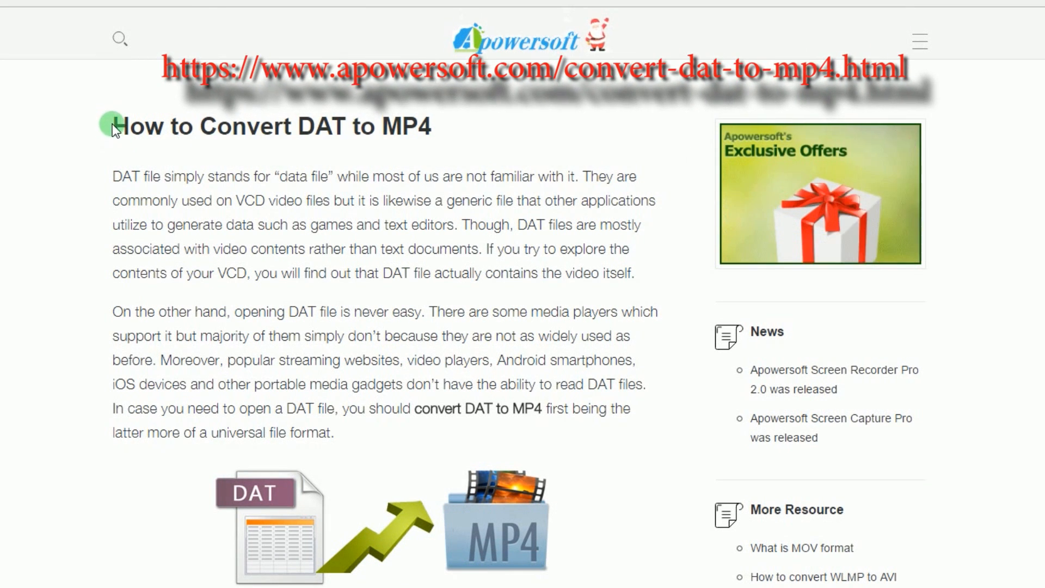
Verify sample.dat is a DAT file in its properties and load it into the online converter.
scroll("down", 3)
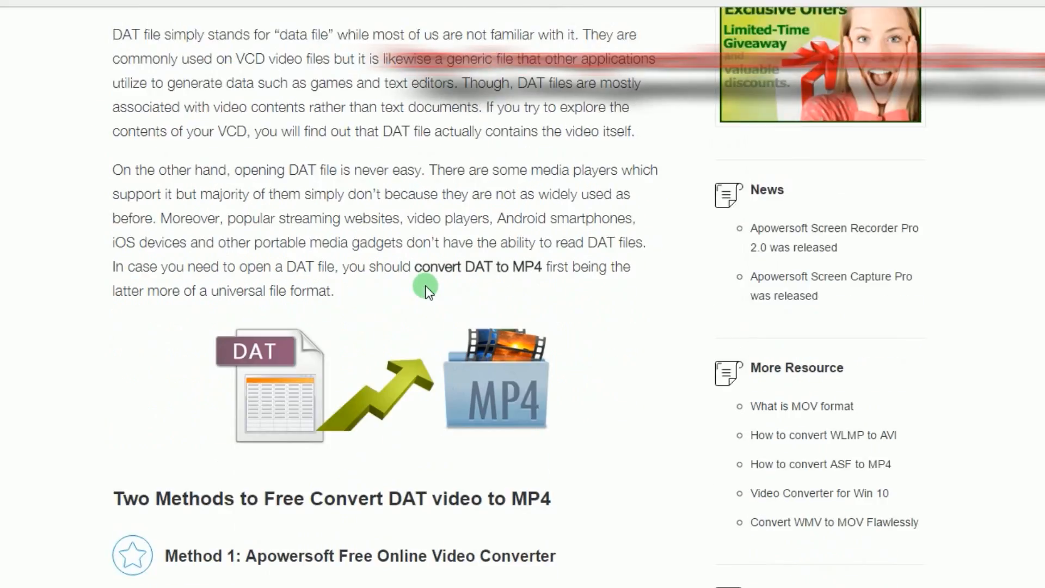
scroll("down", 3)
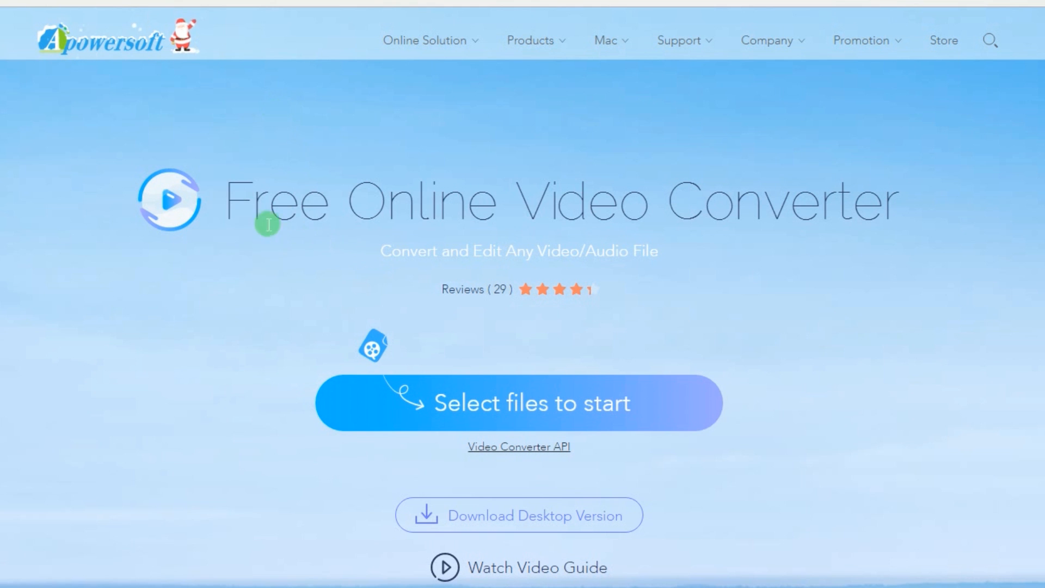
mouse_move(922, 268)
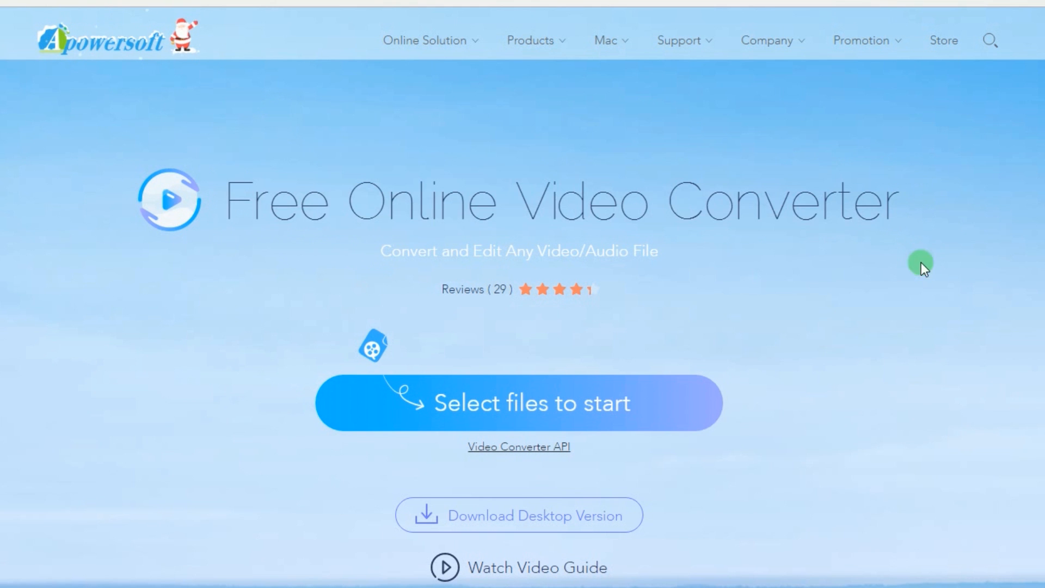
left_click(518, 402)
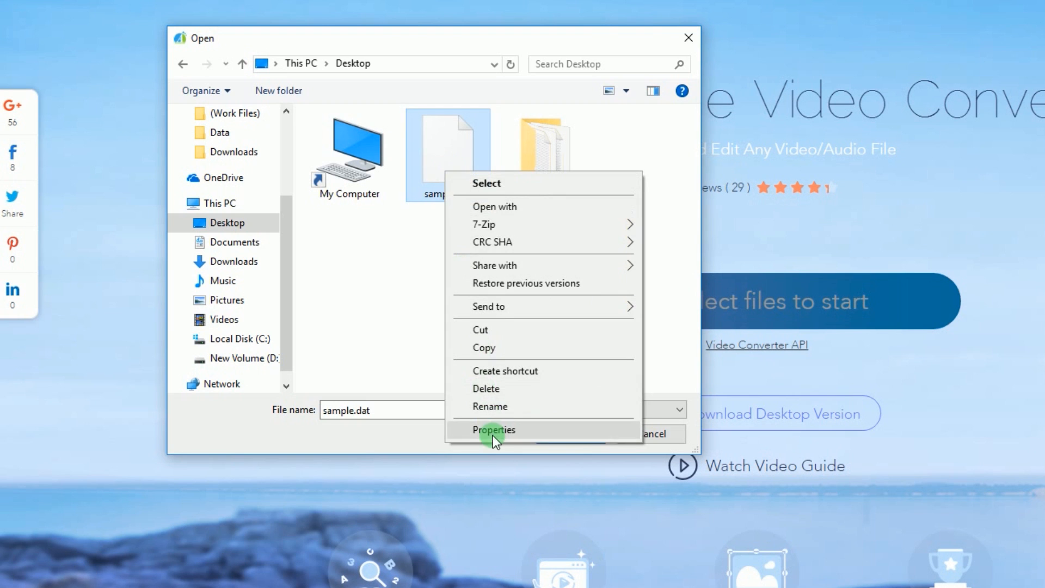
left_click(493, 429)
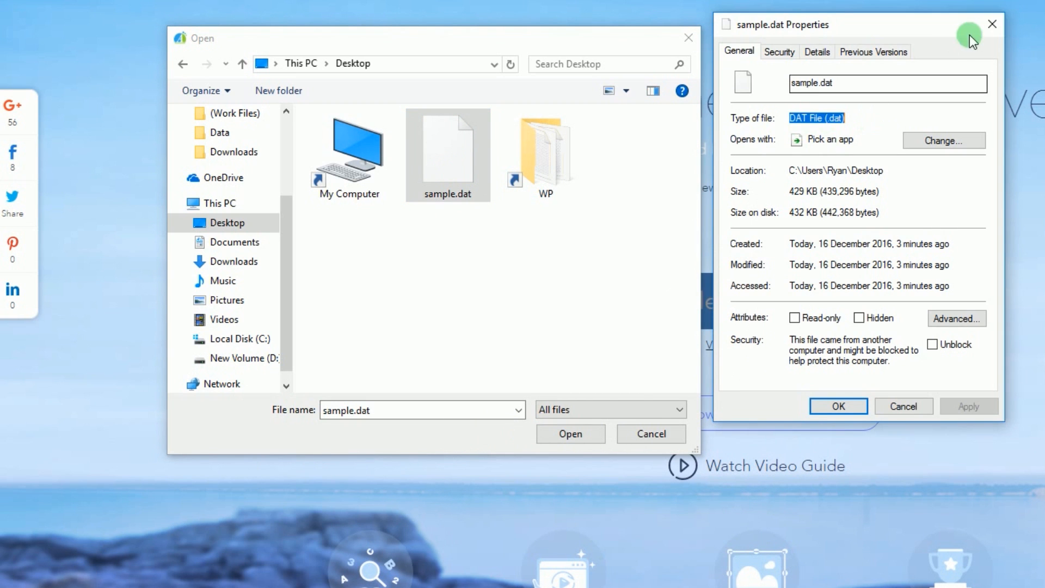
left_click(992, 23)
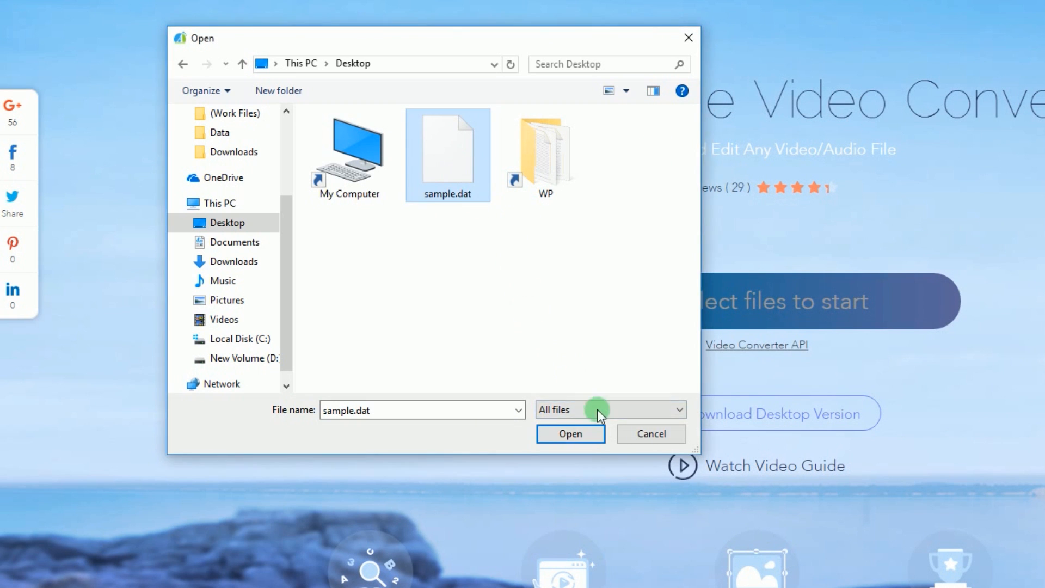
left_click(569, 434)
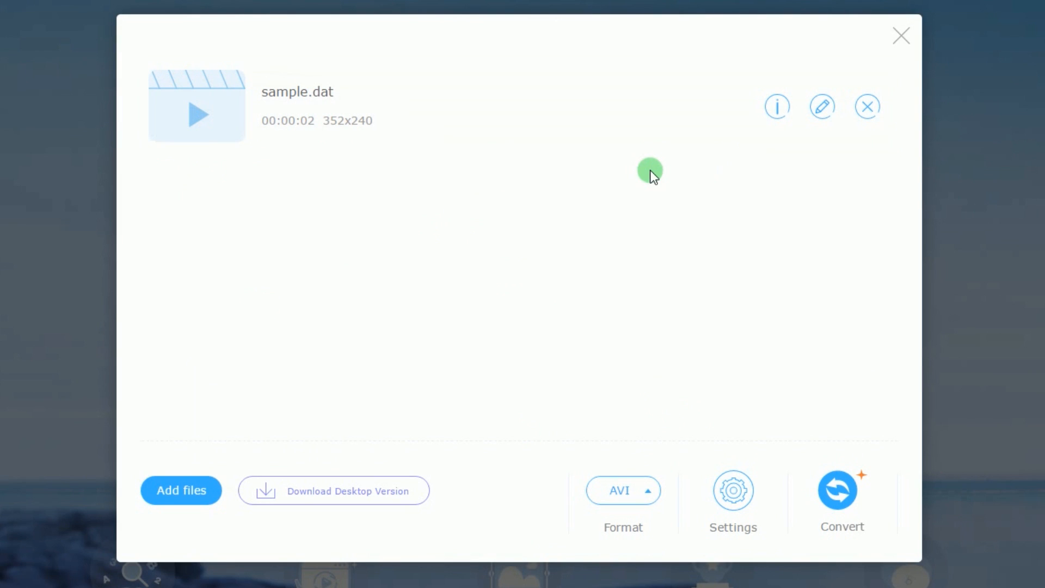
Convert sample.dat to MP4 and reveal the converted file's folder from the completion dialog.
left_click(622, 491)
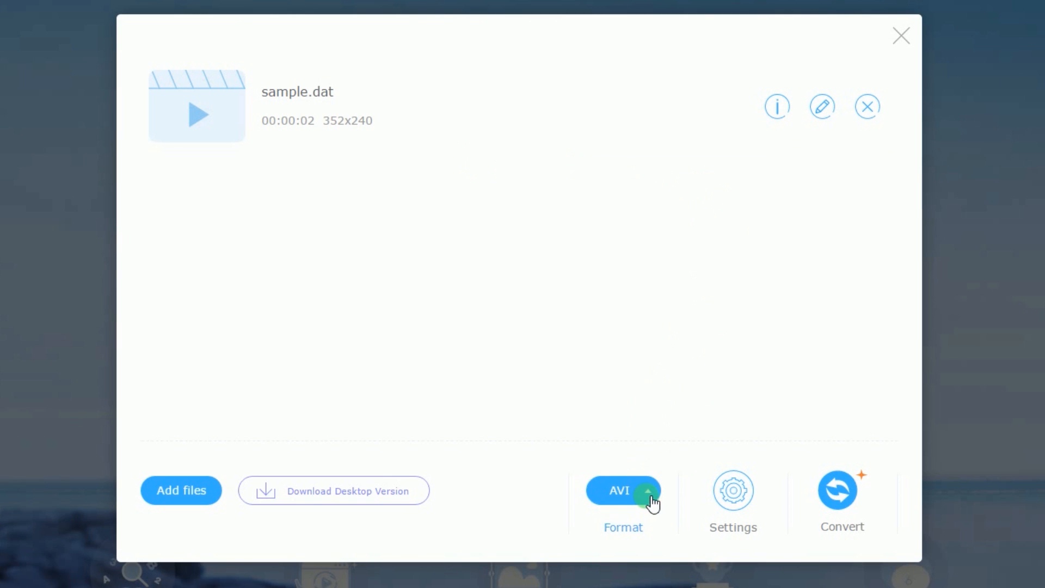
left_click(623, 489)
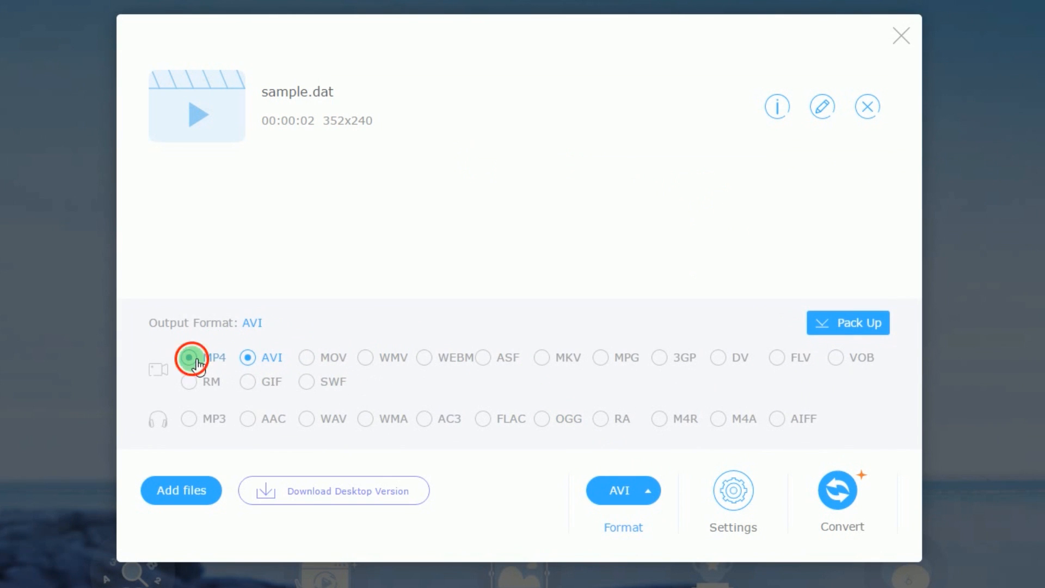
left_click(189, 357)
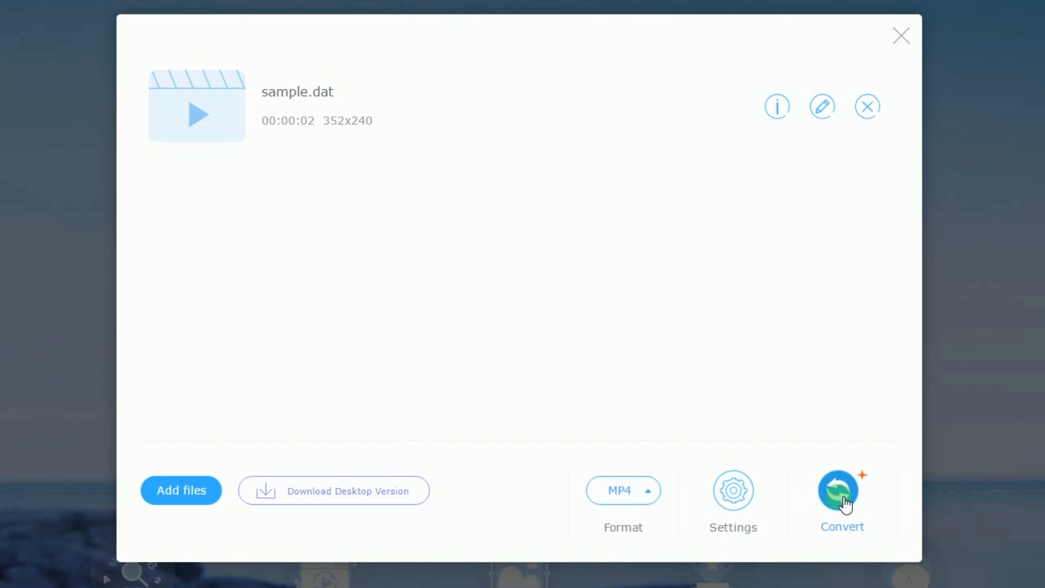
left_click(842, 489)
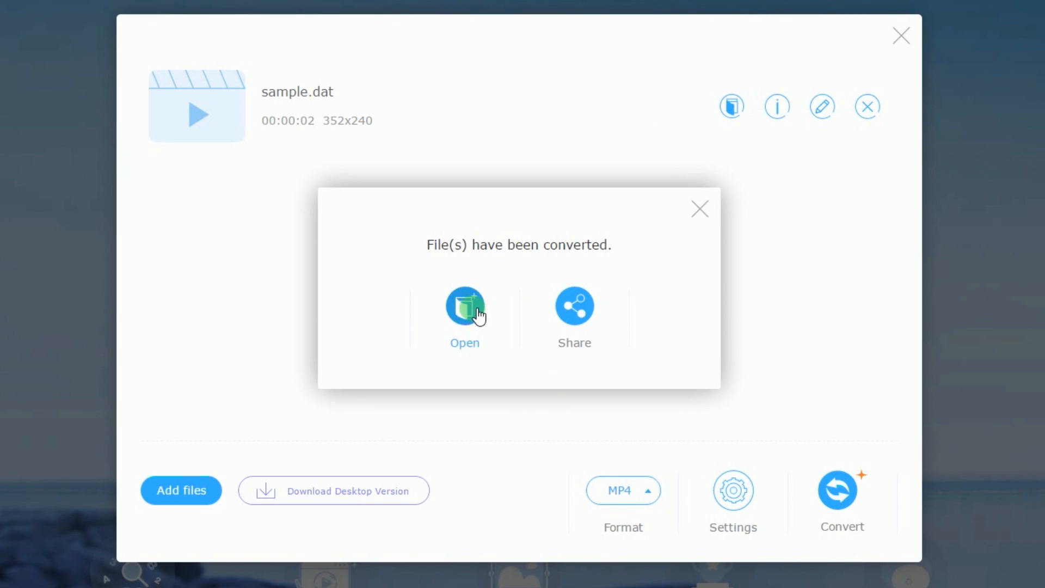
left_click(464, 307)
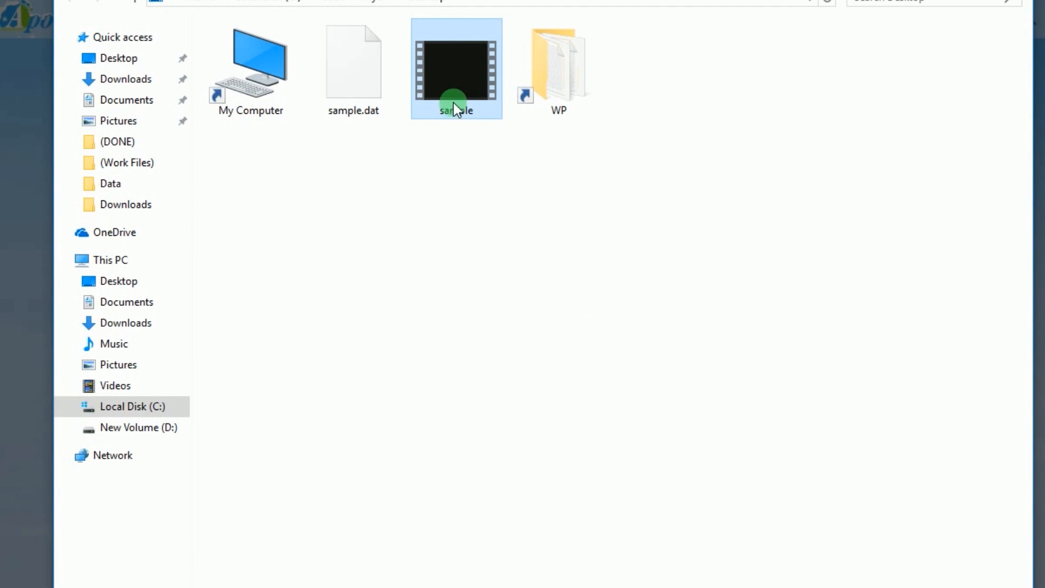
Check the converted sample's properties show Type of file as MP4 File (.mp4).
left_click(509, 430)
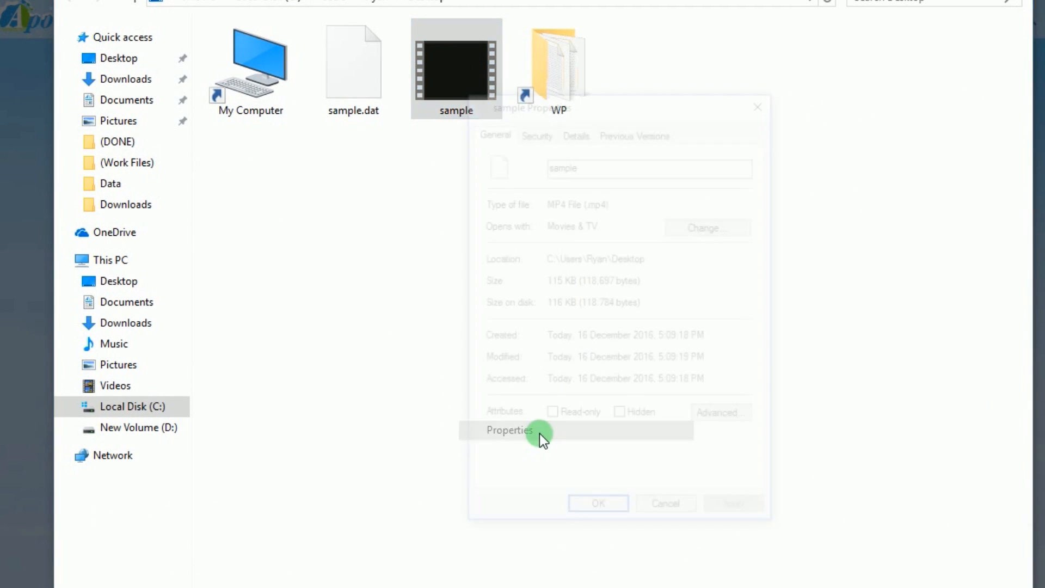
left_click(509, 430)
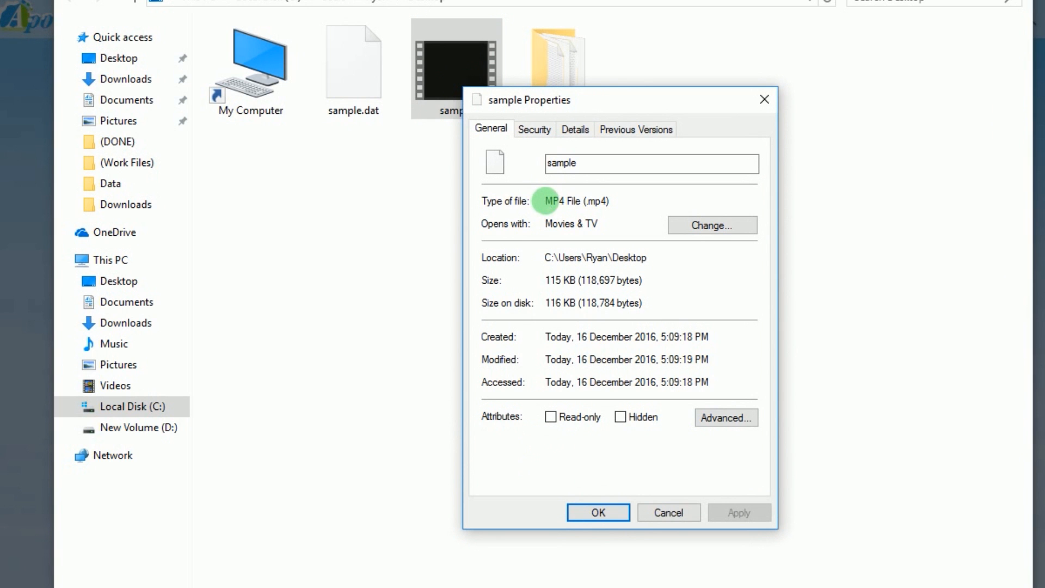
double_click(577, 201)
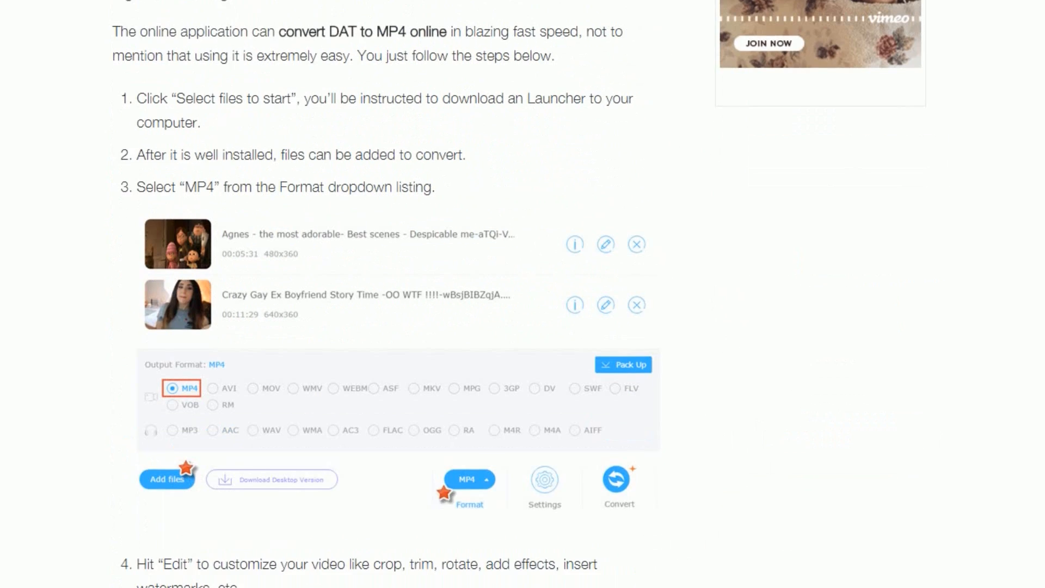
scroll("down", 3)
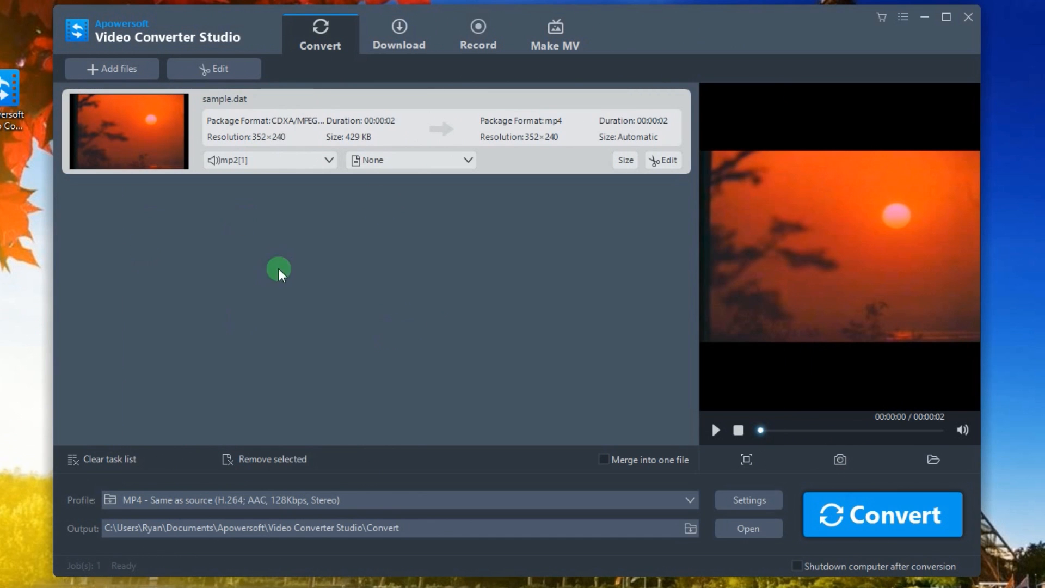
Keep the 'MP4 - Same as source' profile and start converting sample.dat.
left_click(400, 499)
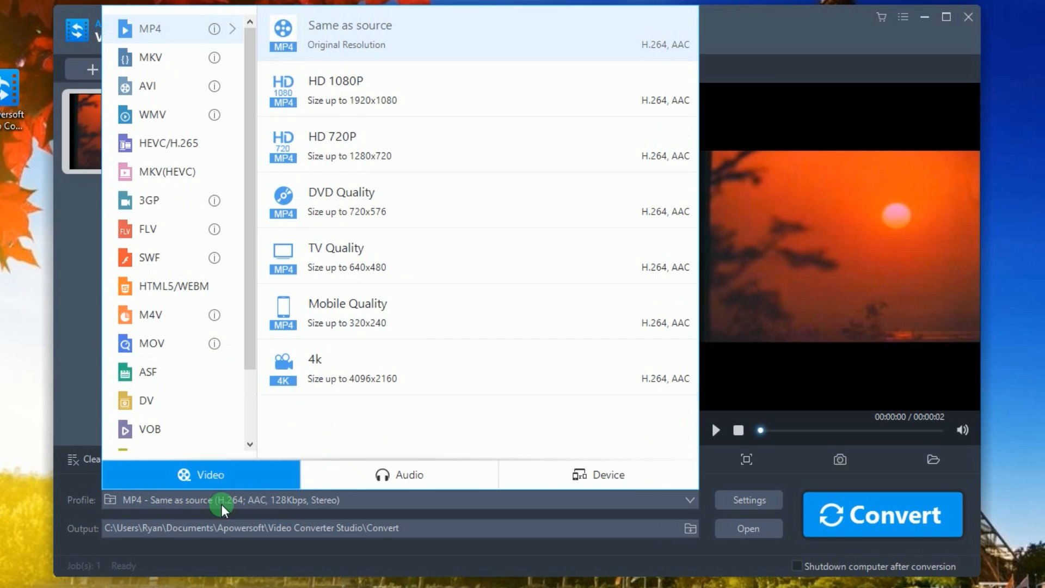
mouse_move(150, 28)
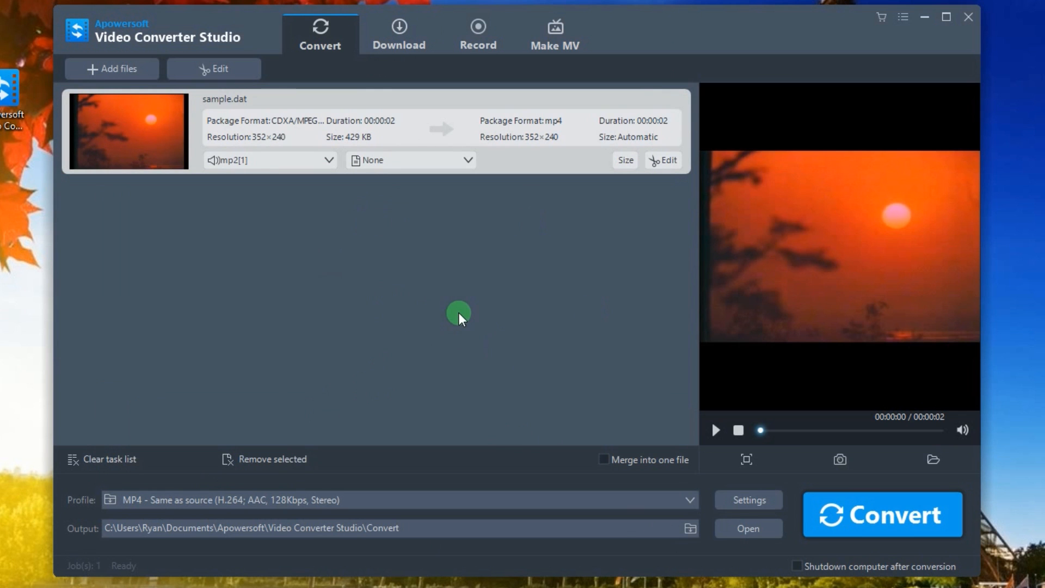
left_click(881, 513)
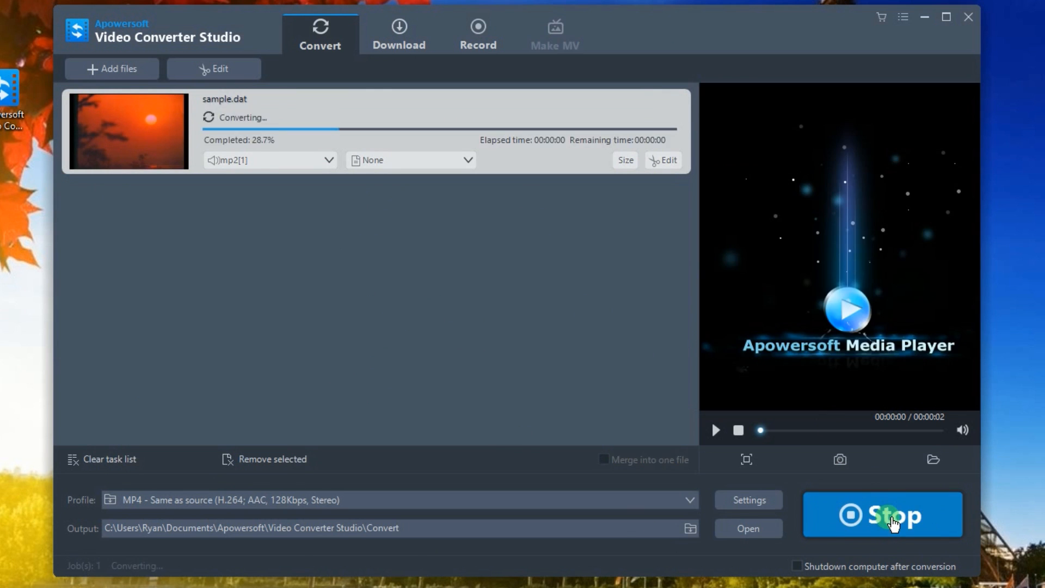
Confirm in properties that the output sample is a 67.3 KB MP4 file, then dismiss the dialog.
right_click(236, 34)
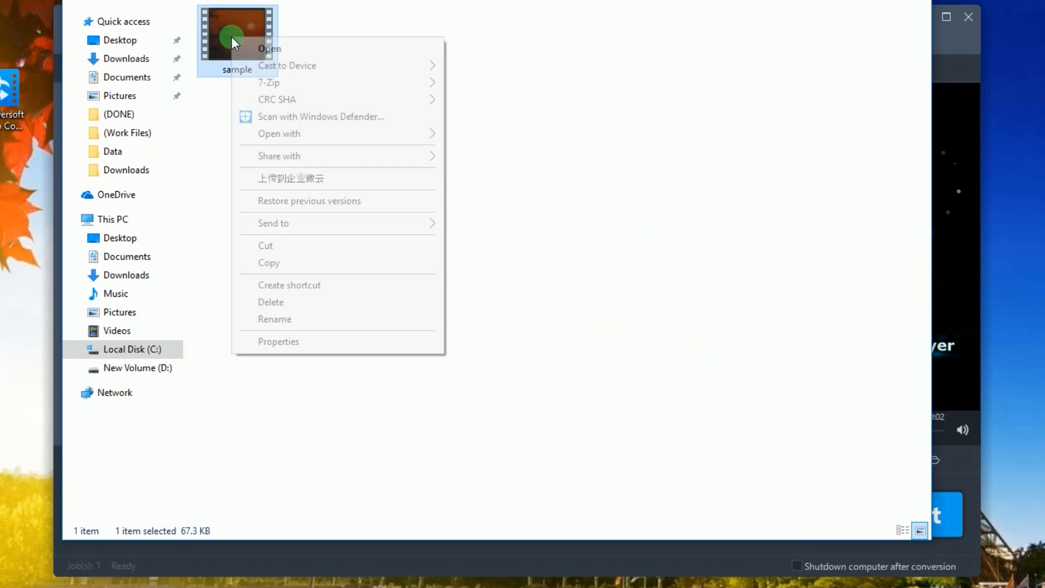
left_click(278, 341)
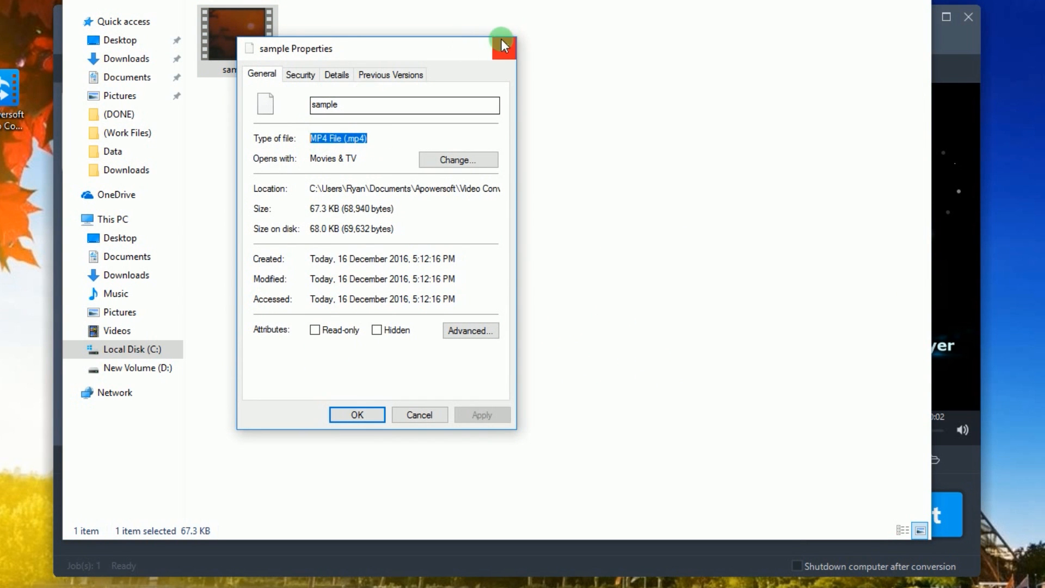
left_click(503, 47)
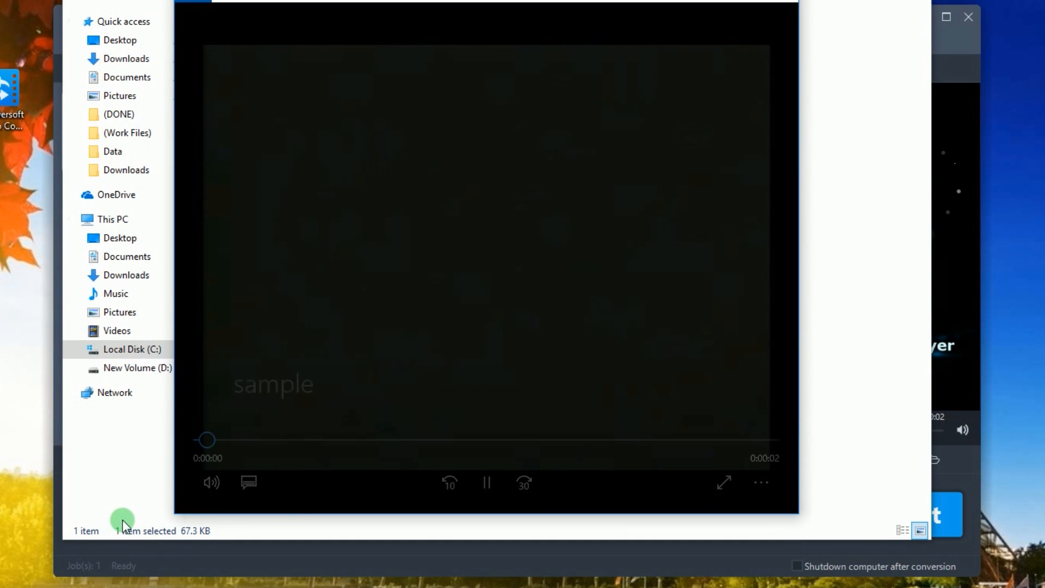